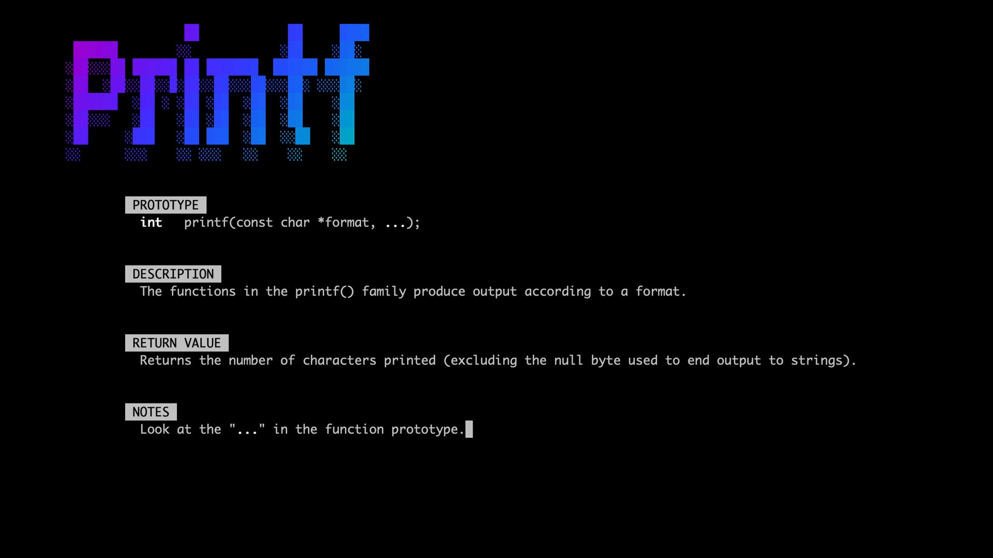
Step: Note that printf() is variadic, accepting a variable number of arguments including zero
text(This means that printf() is a variadic function.)
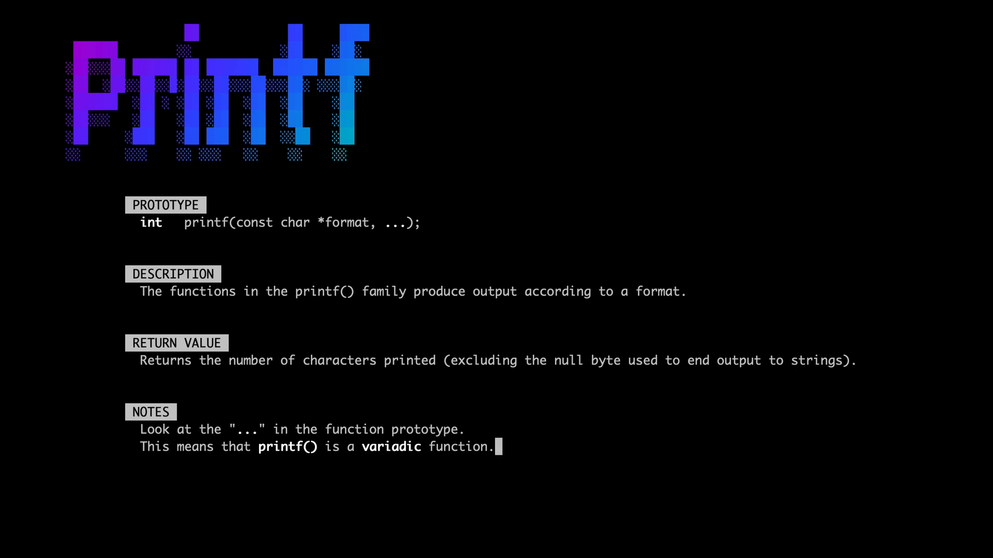
text(A variadic function can take a variable number of arguments (including zero arguments) of different types.)
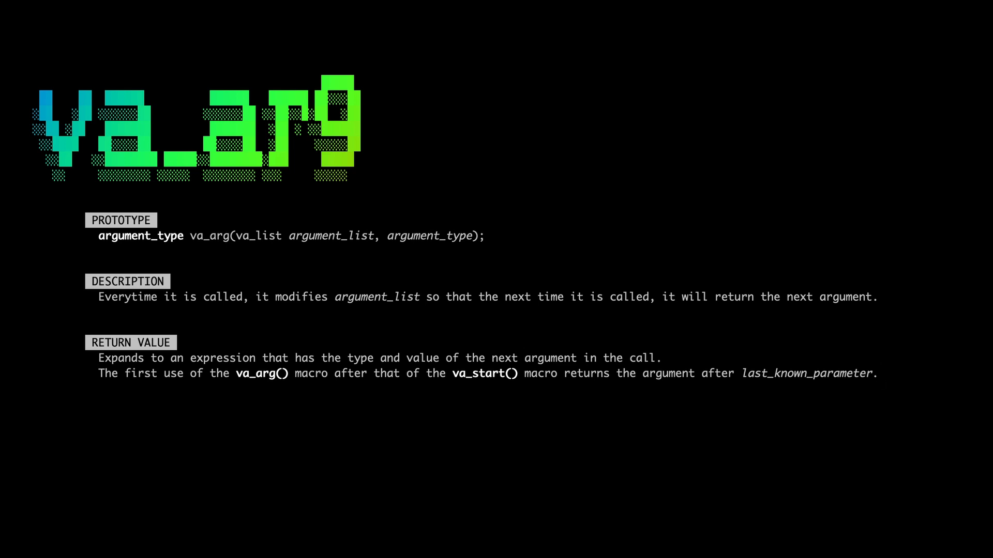
Step: Add the note 'Successive invocations return the values of the remaining arguments.' and advance
text(Successive invocations return the values of the remaining arguments.)
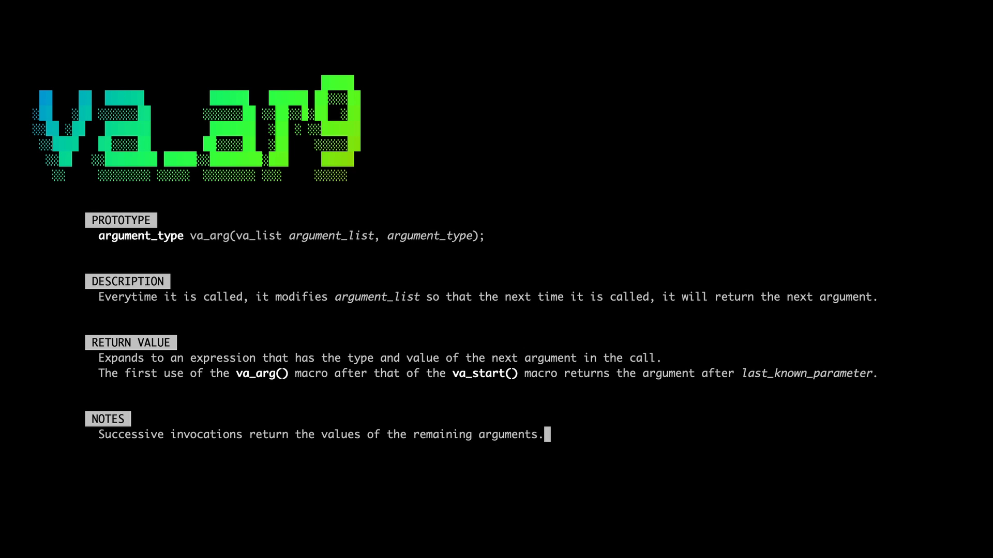
key(space)
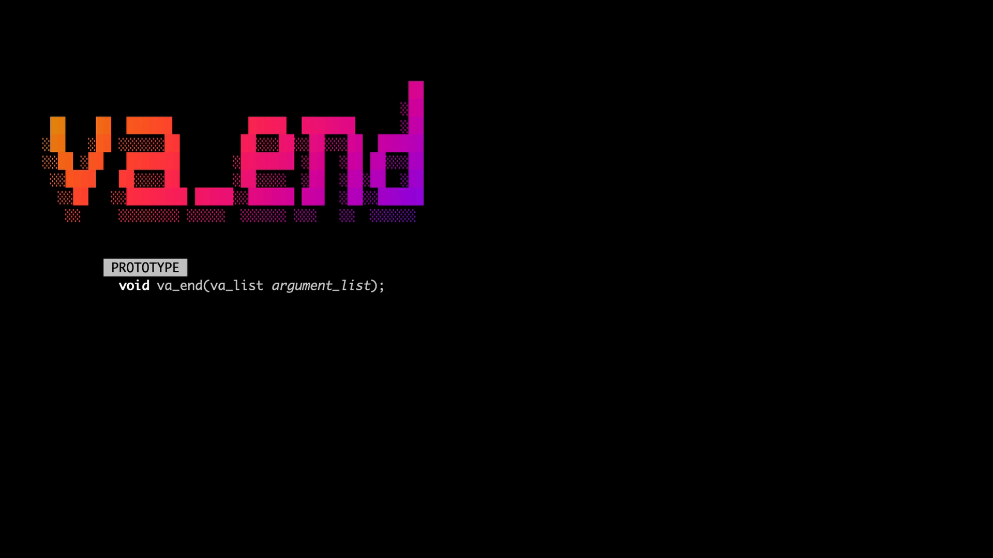
Step: Advance from the va_end prototype slide to the visual ft_printf example
key(space)
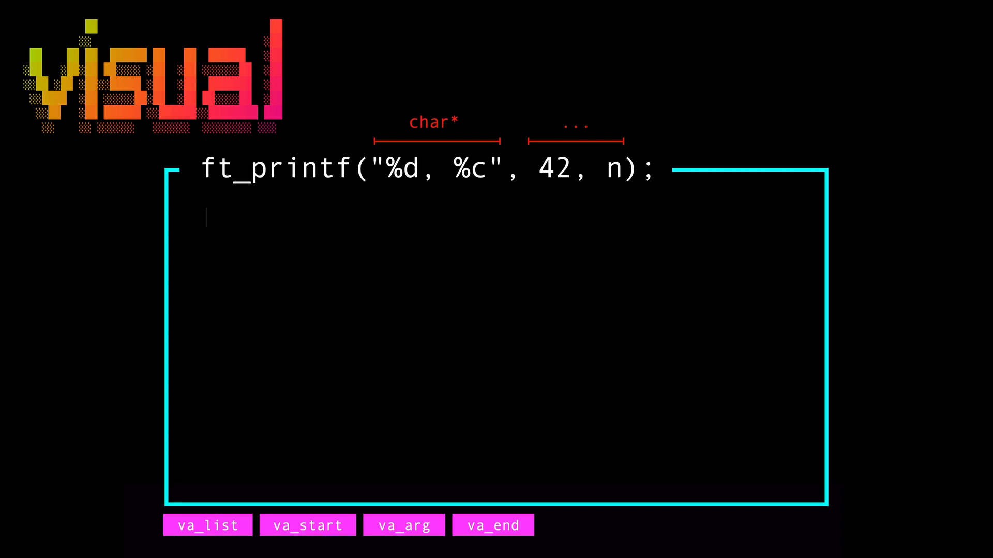
Step: Type 'int return_value; // printf(' inside the visual slide's box
text(int return_val)
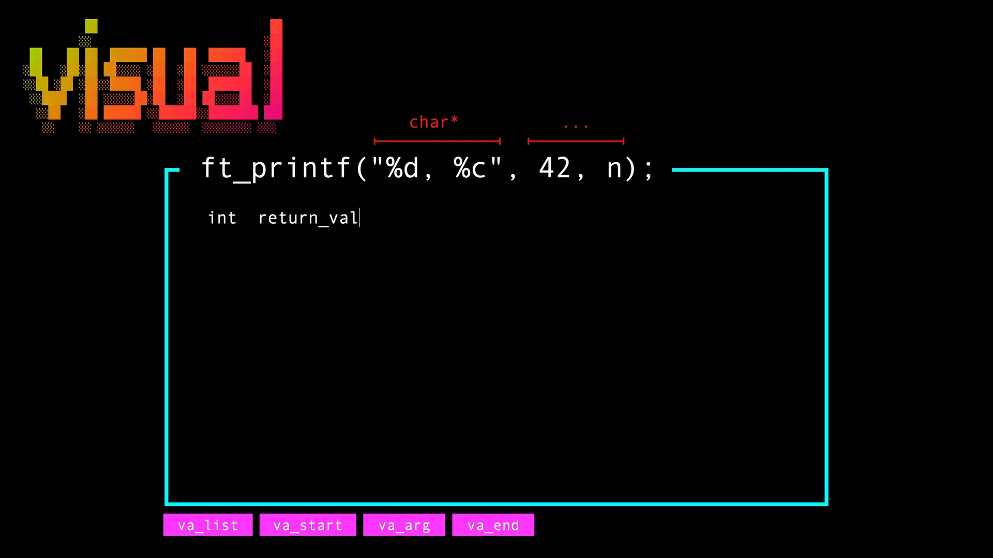
text(ue; // printf()
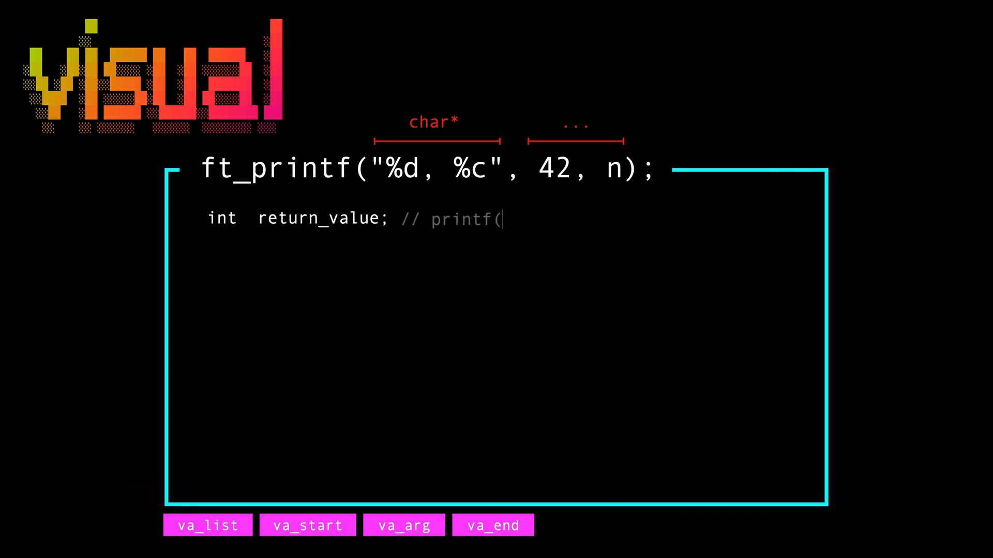